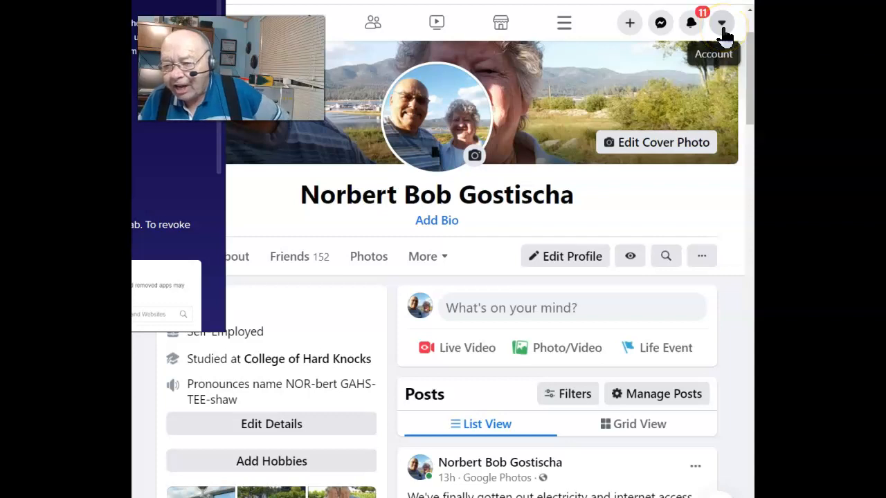
Open the account menu from the top-right Account arrow.
click(722, 22)
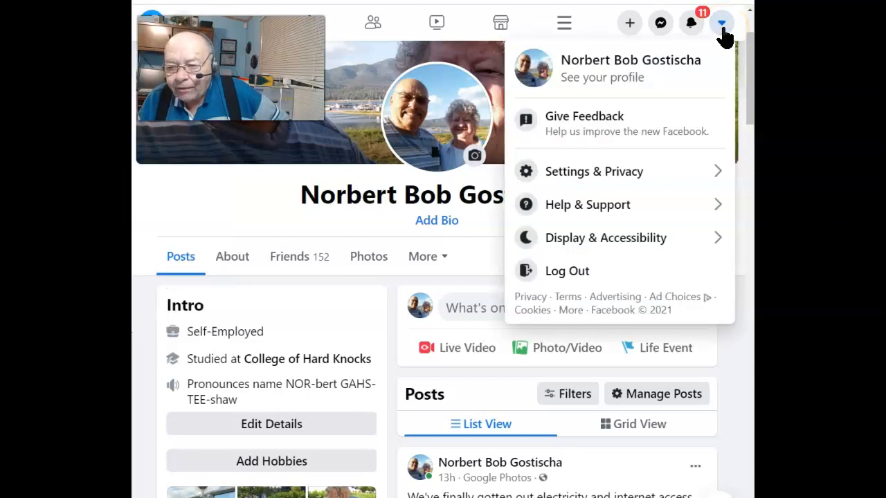
mouse_move(609, 172)
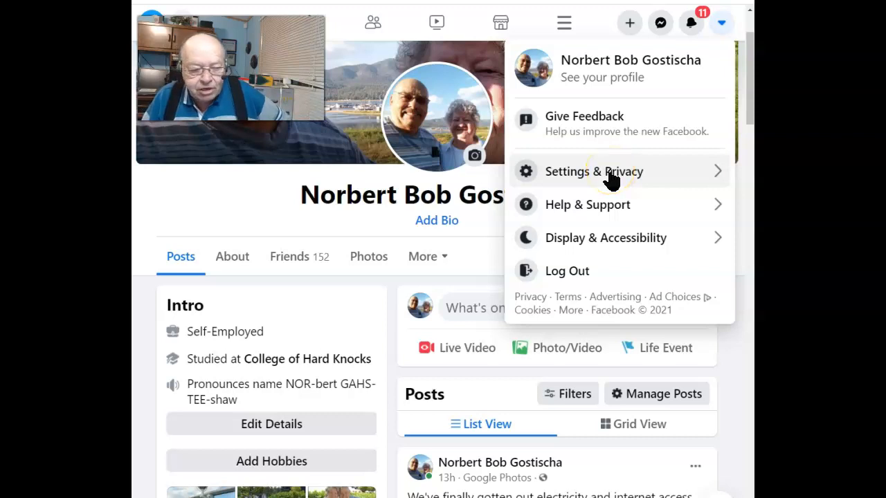
Go through Settings & Privacy to the General Account Settings page.
click(593, 172)
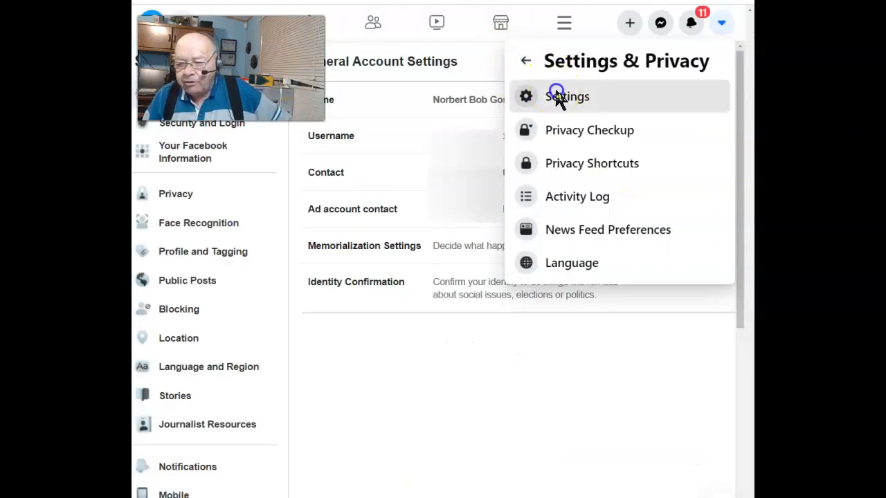
click(567, 97)
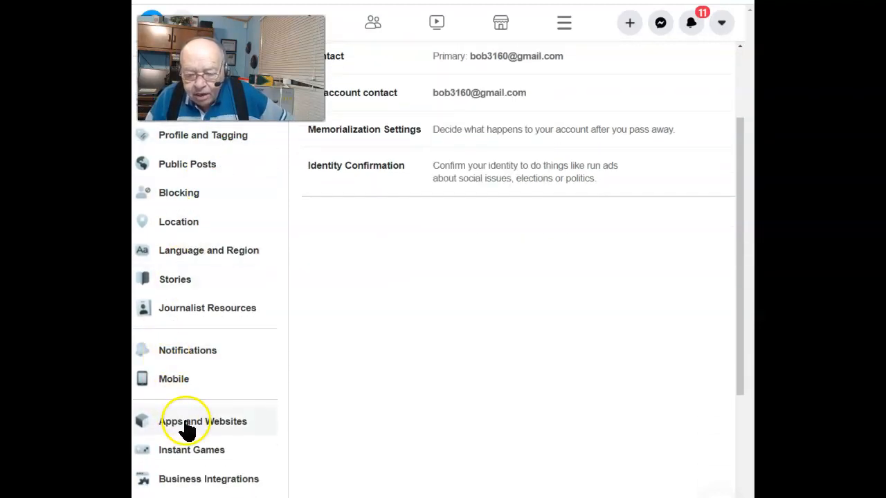
Show the Apps and Websites settings listing PastBook and Shutterfly as active apps.
click(203, 421)
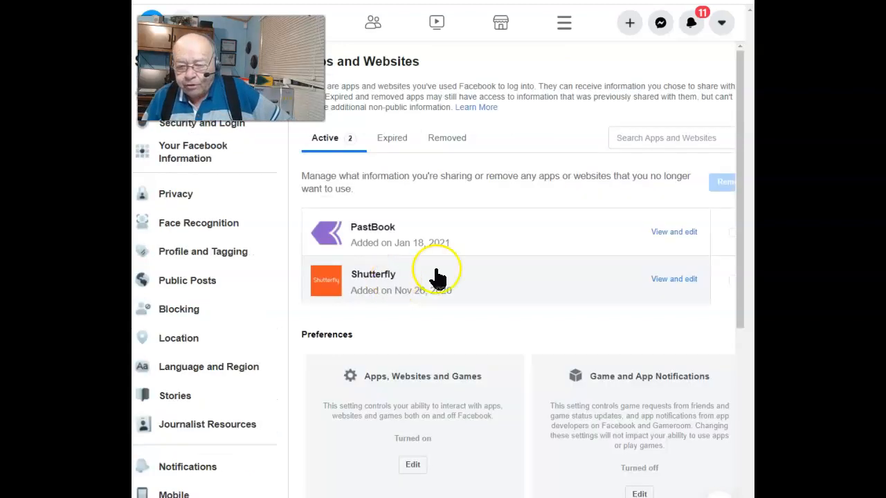
mouse_move(394, 287)
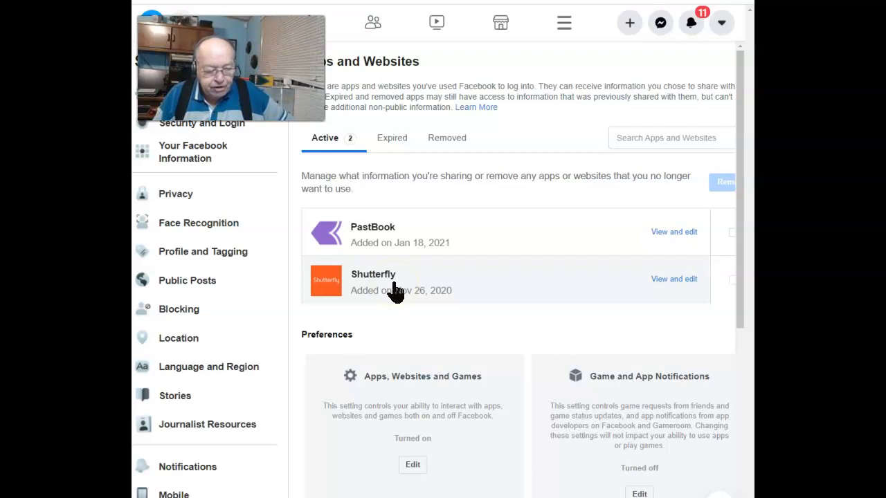
mouse_move(661, 238)
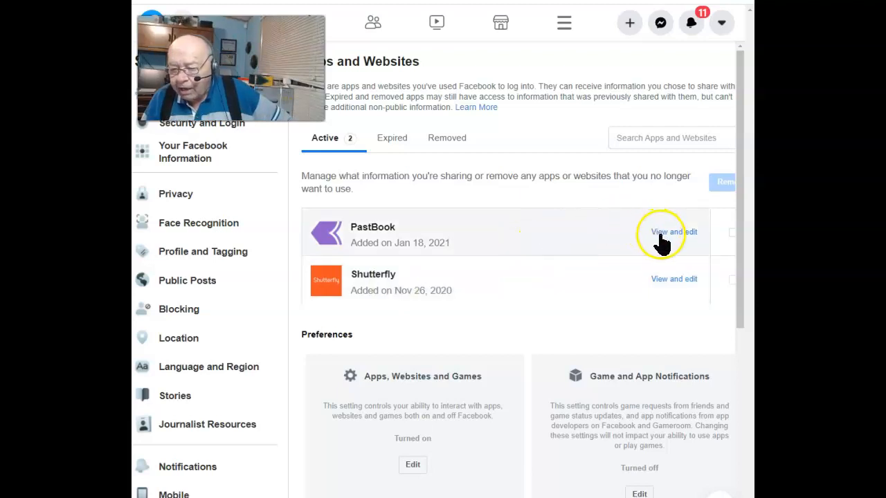
mouse_move(676, 238)
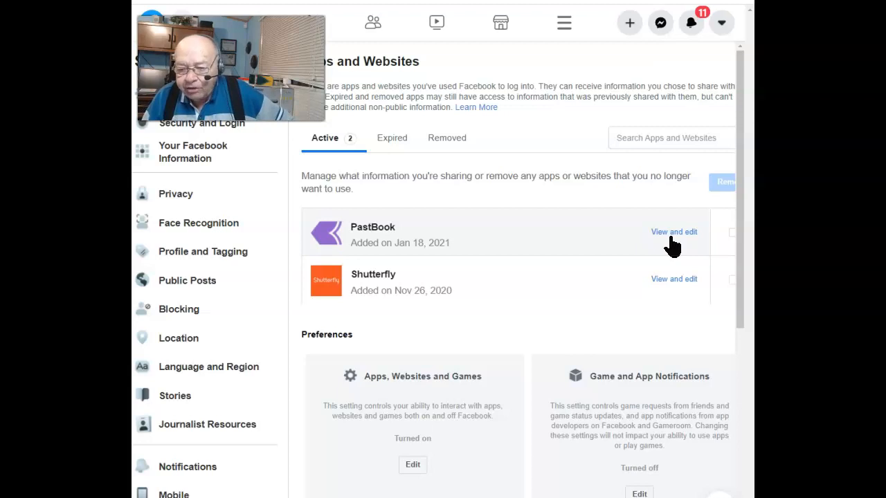
click(673, 233)
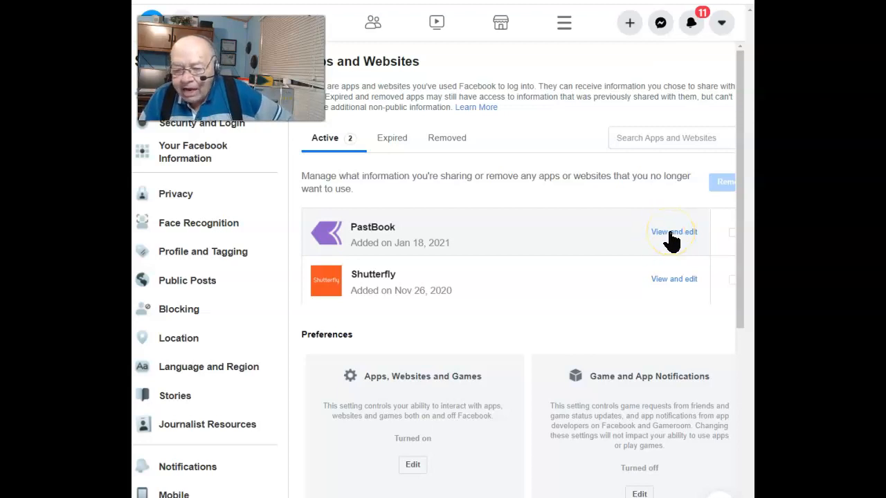
View PastBook's shared details: name, email, photos, notifications and visibility.
click(673, 231)
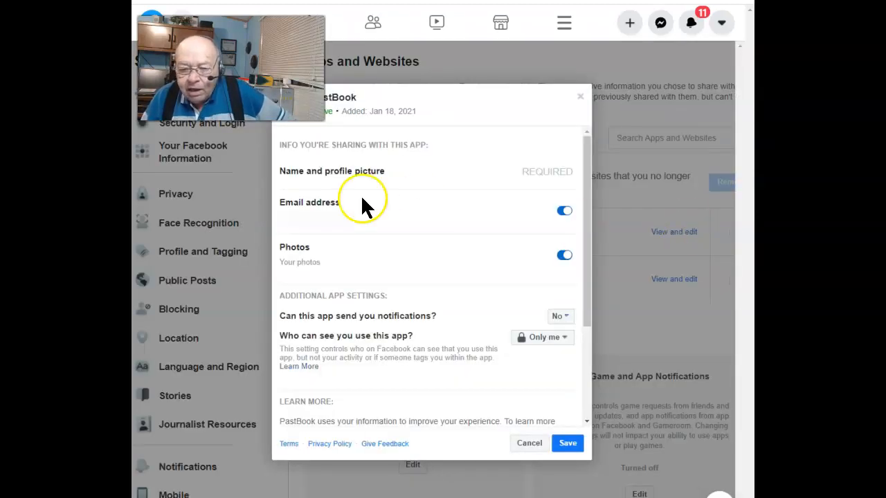
mouse_move(318, 172)
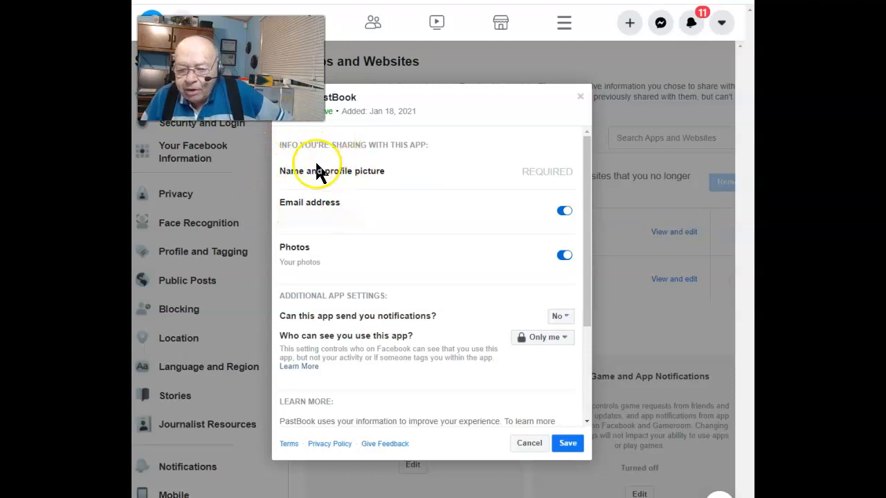
mouse_move(324, 210)
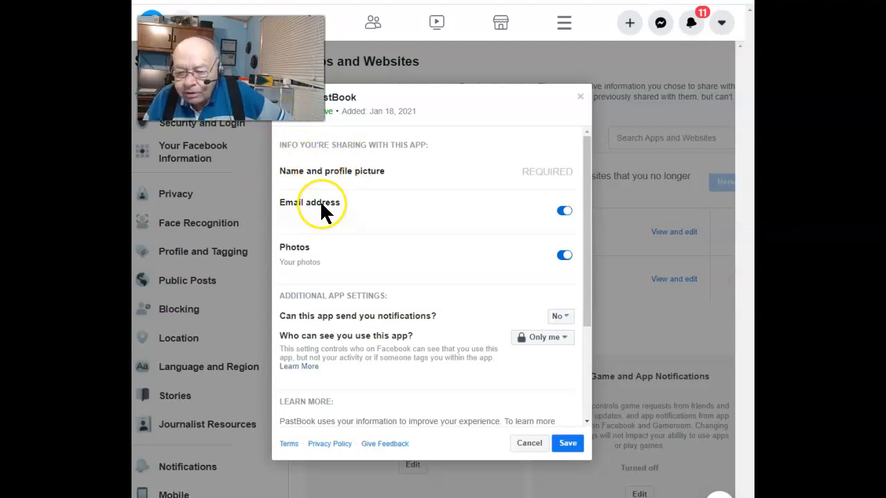
mouse_move(483, 211)
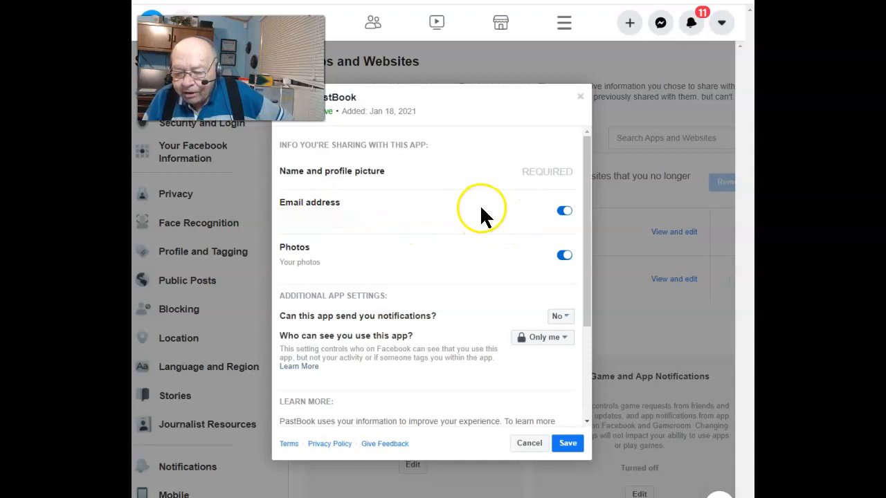
mouse_move(533, 325)
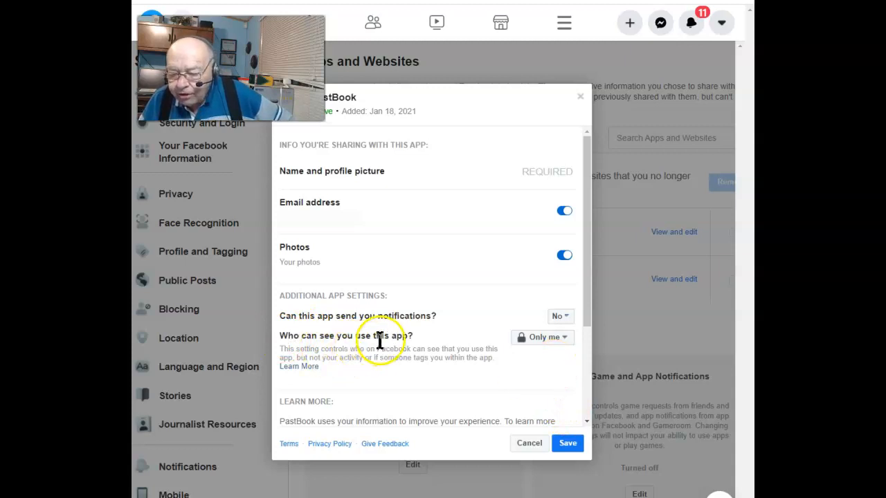
mouse_move(446, 141)
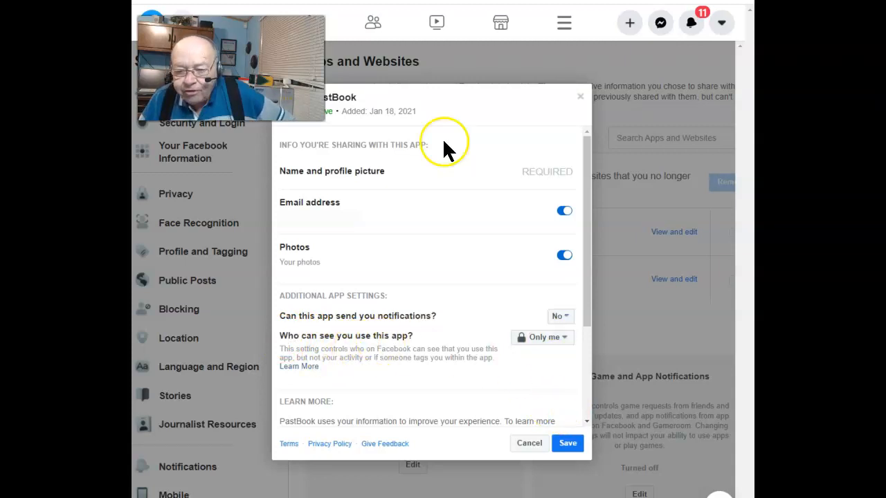
mouse_move(360, 147)
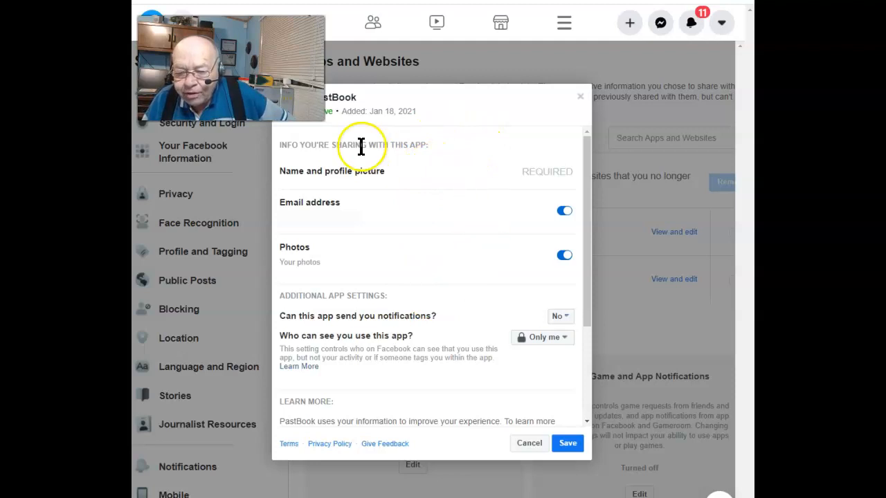
mouse_move(404, 395)
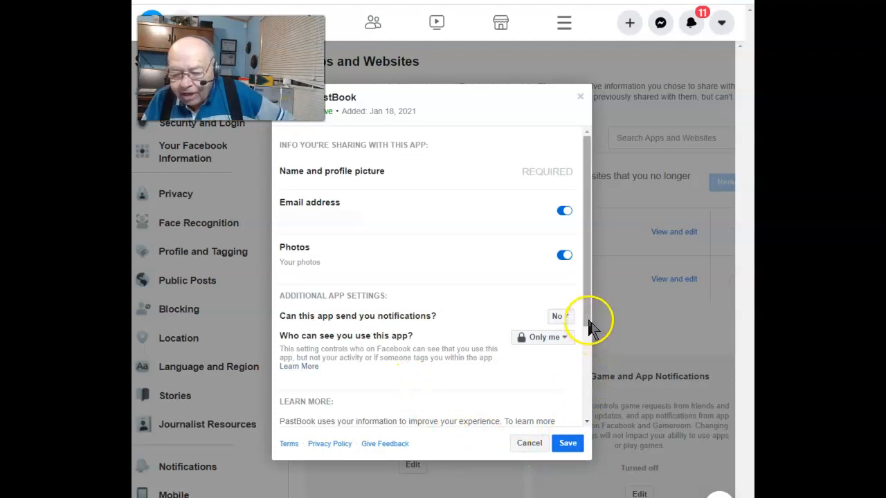
Close PastBook's permission details, returning to the active apps list.
click(529, 443)
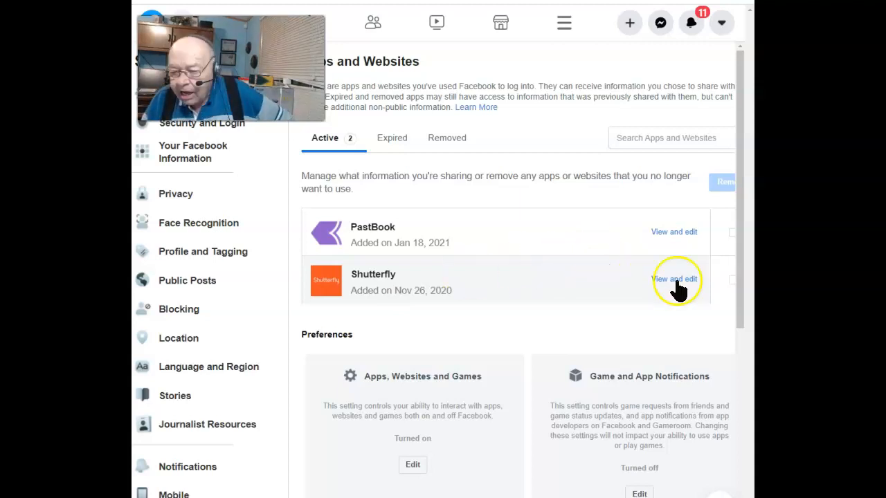
click(672, 279)
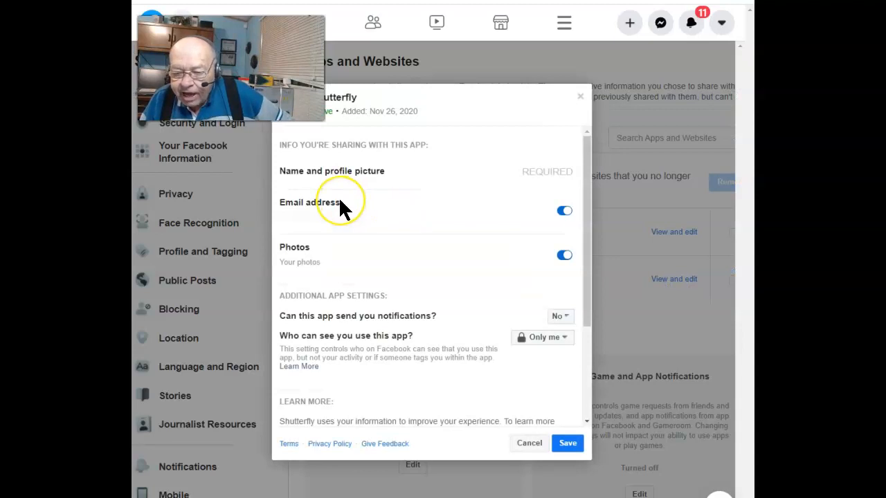
mouse_move(291, 256)
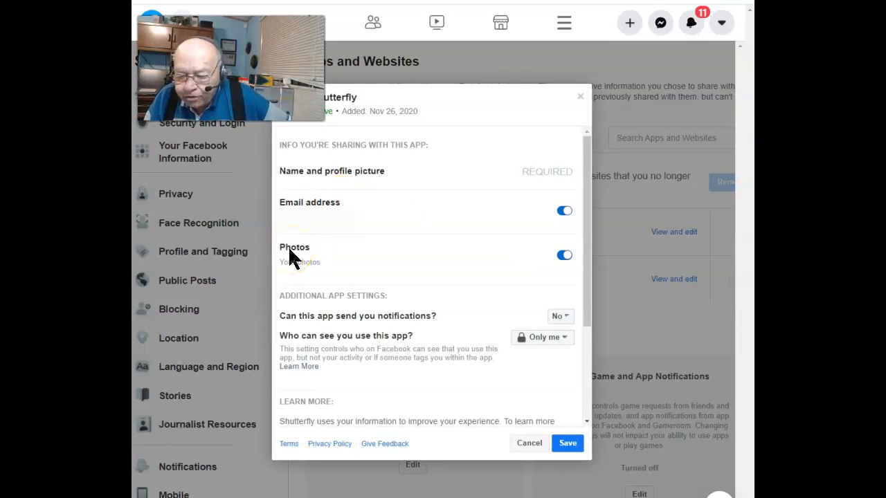
mouse_move(446, 274)
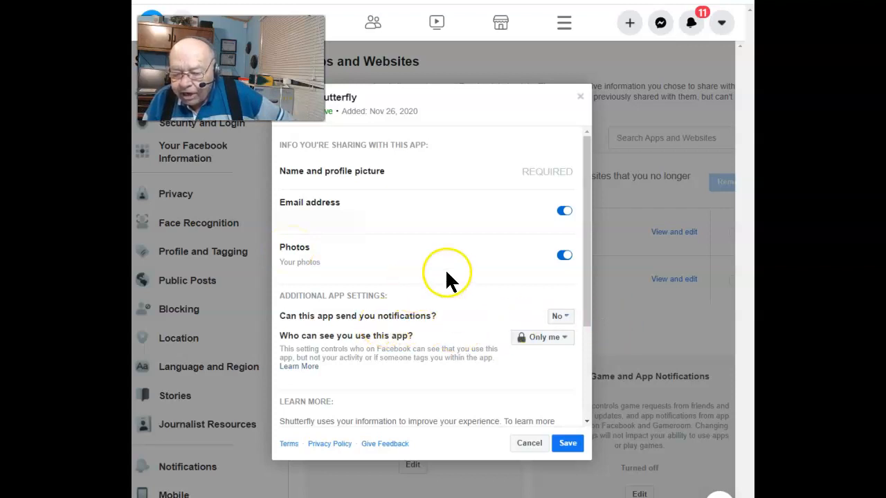
mouse_move(329, 346)
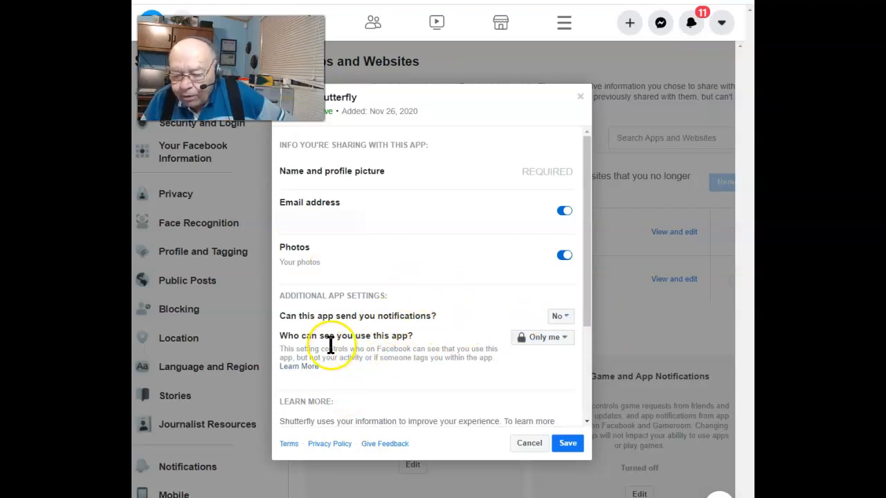
mouse_move(374, 357)
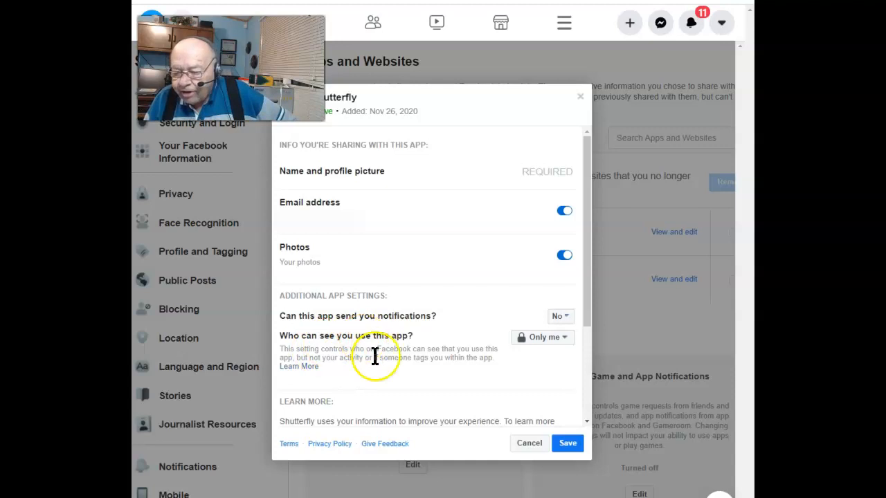
click(529, 443)
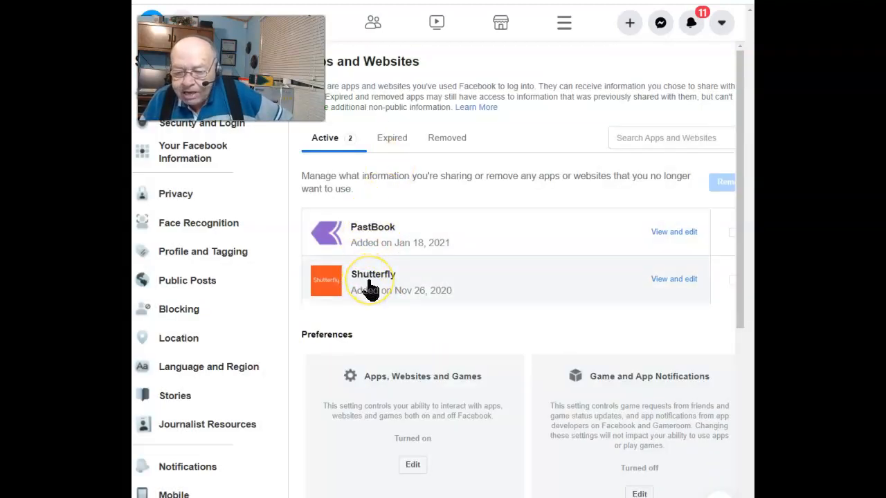
mouse_move(374, 284)
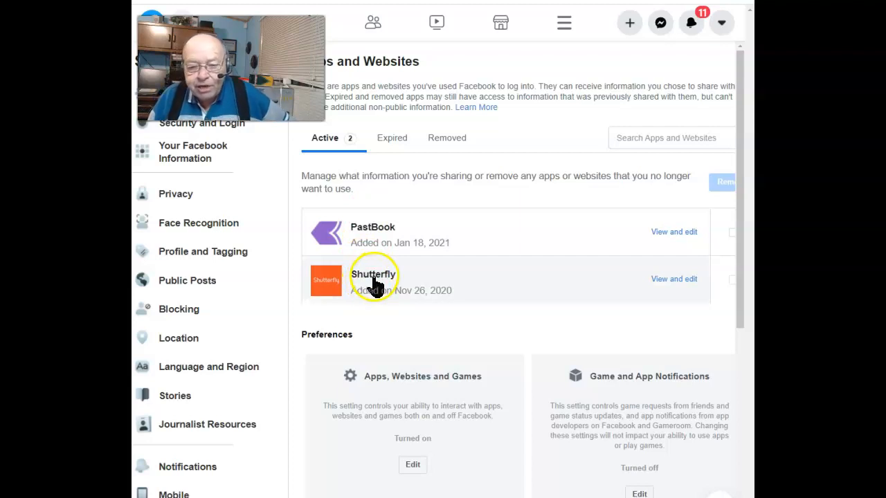
mouse_move(379, 326)
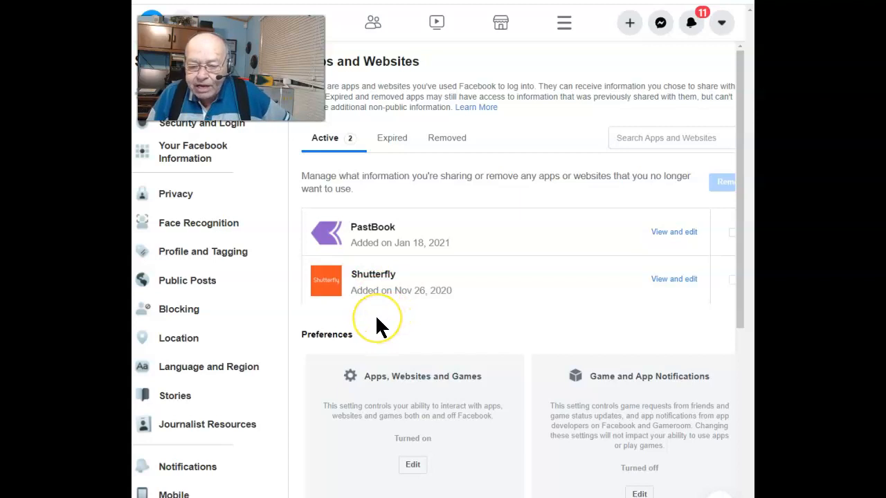
mouse_move(371, 329)
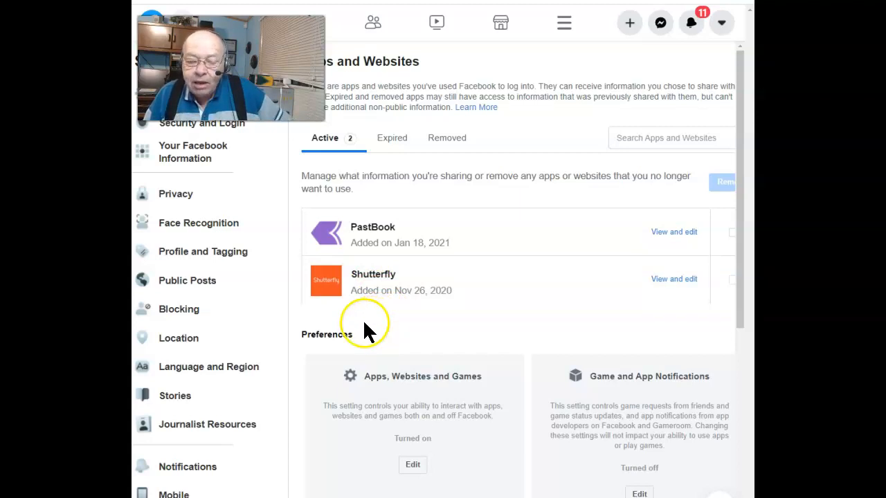
mouse_move(321, 326)
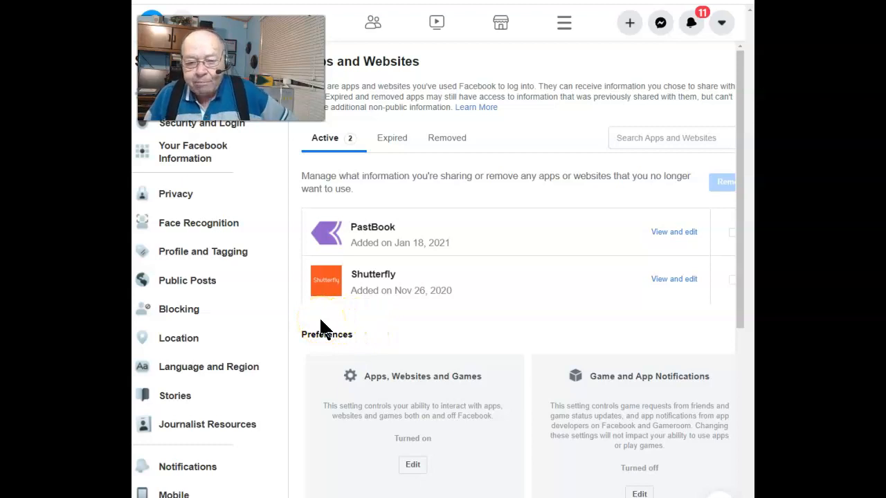
mouse_move(270, 339)
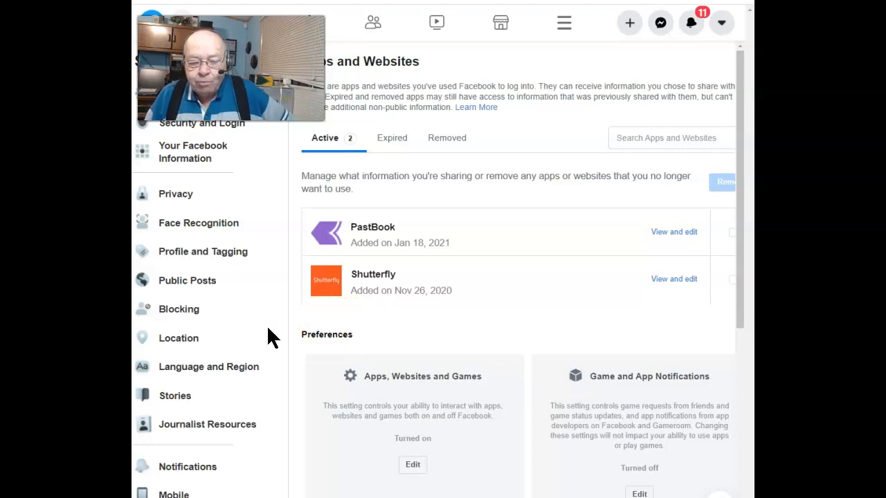